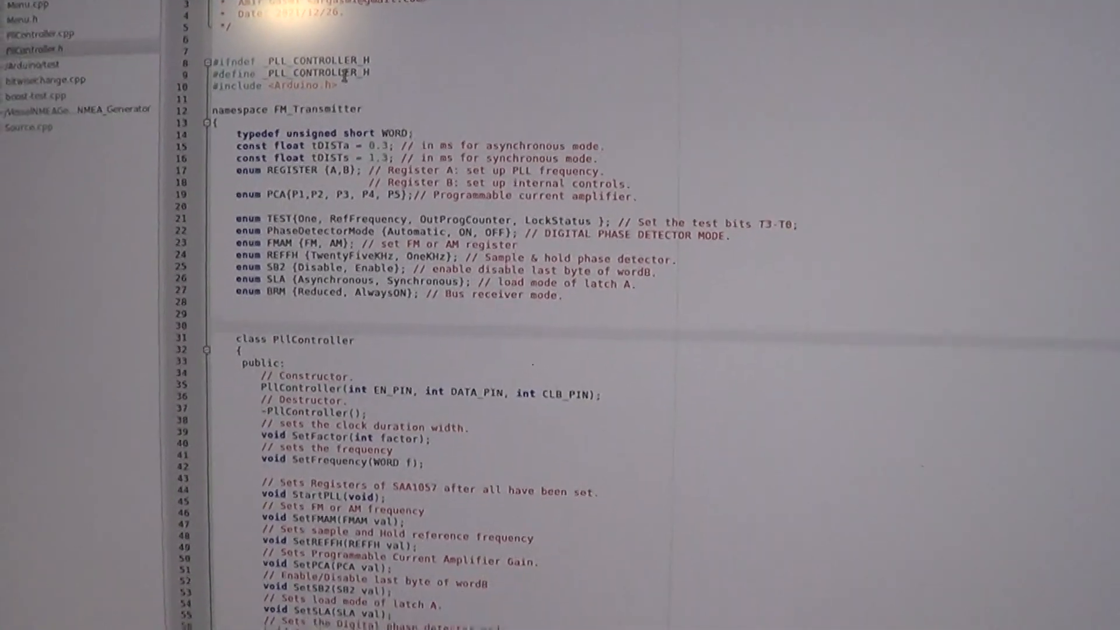
- Scroll past the PllController header, then move to the Menu source and header with the Menu class declaration
{"action": "scroll", "scroll_direction": "down", "scroll_amount": 3}
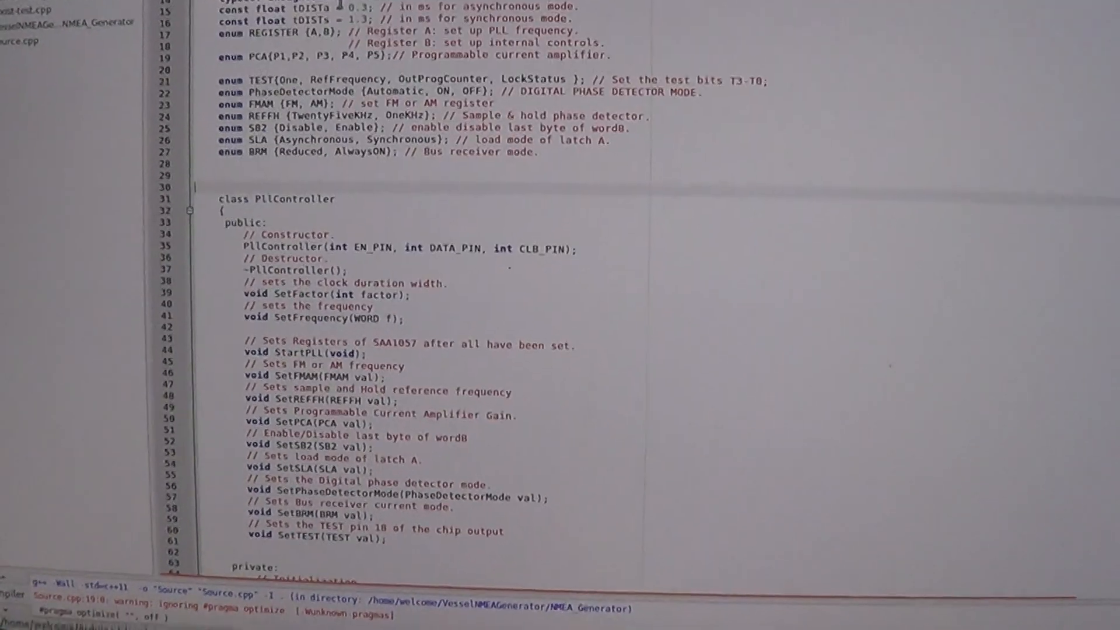
{"action": "scroll", "scroll_direction": "down", "scroll_amount": 3}
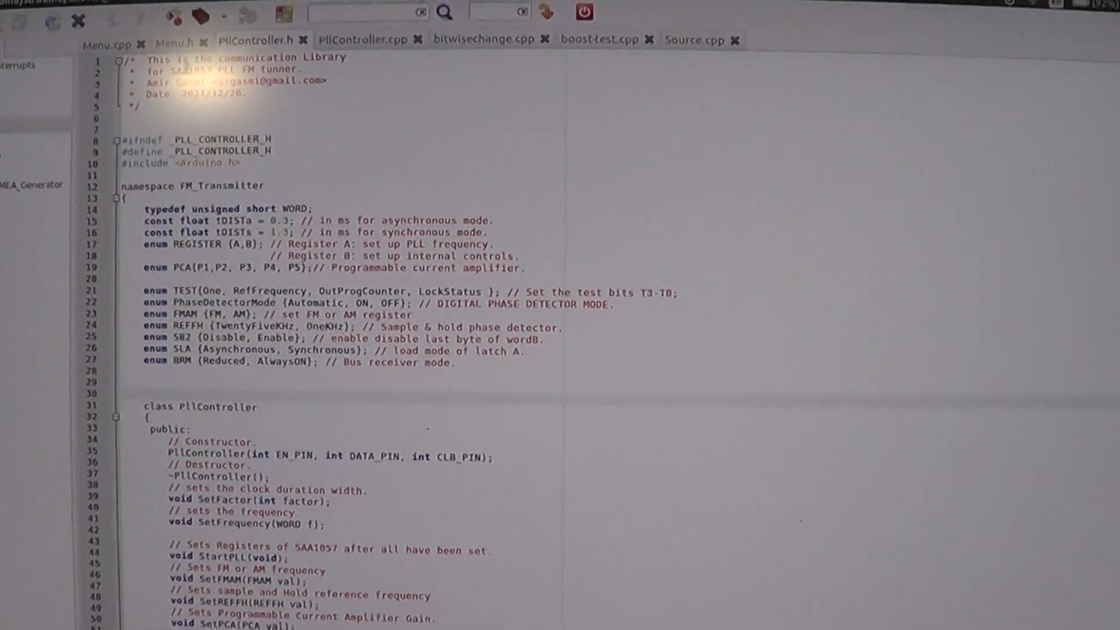
{"action": "left_click", "coordinate": [118, 34]}
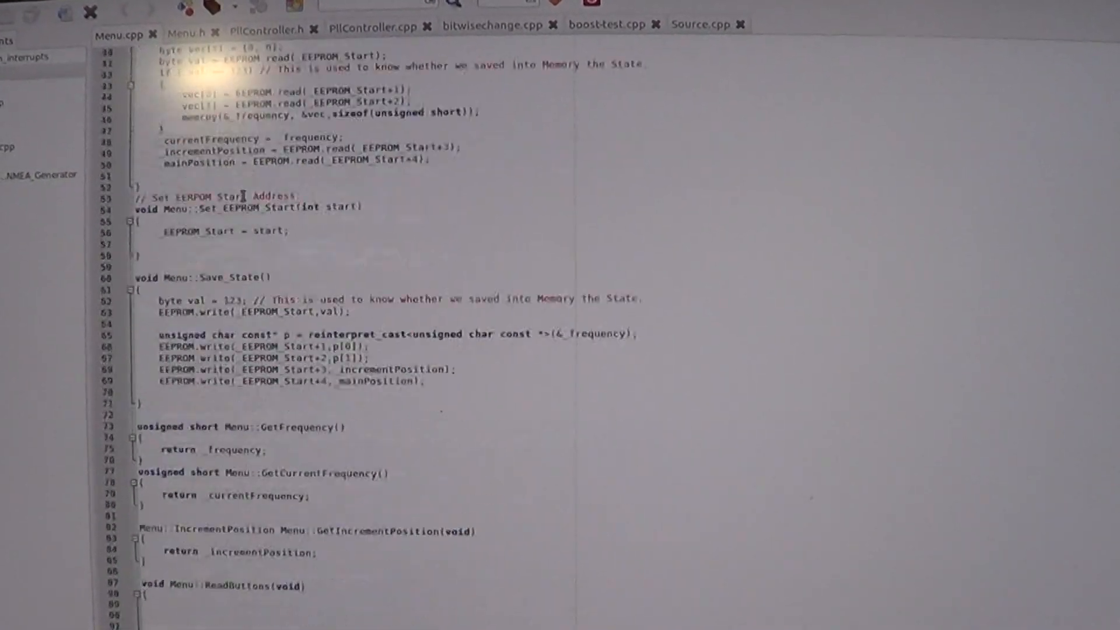
{"action": "scroll", "scroll_direction": "down", "scroll_amount": 3}
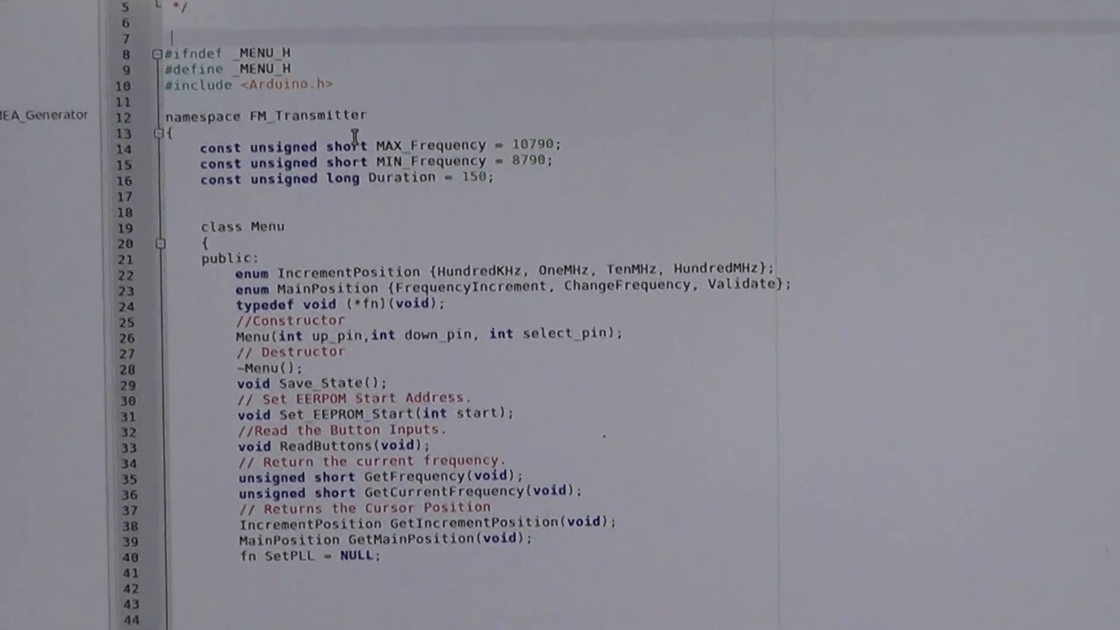
{"action": "scroll", "scroll_direction": "down", "scroll_amount": 3}
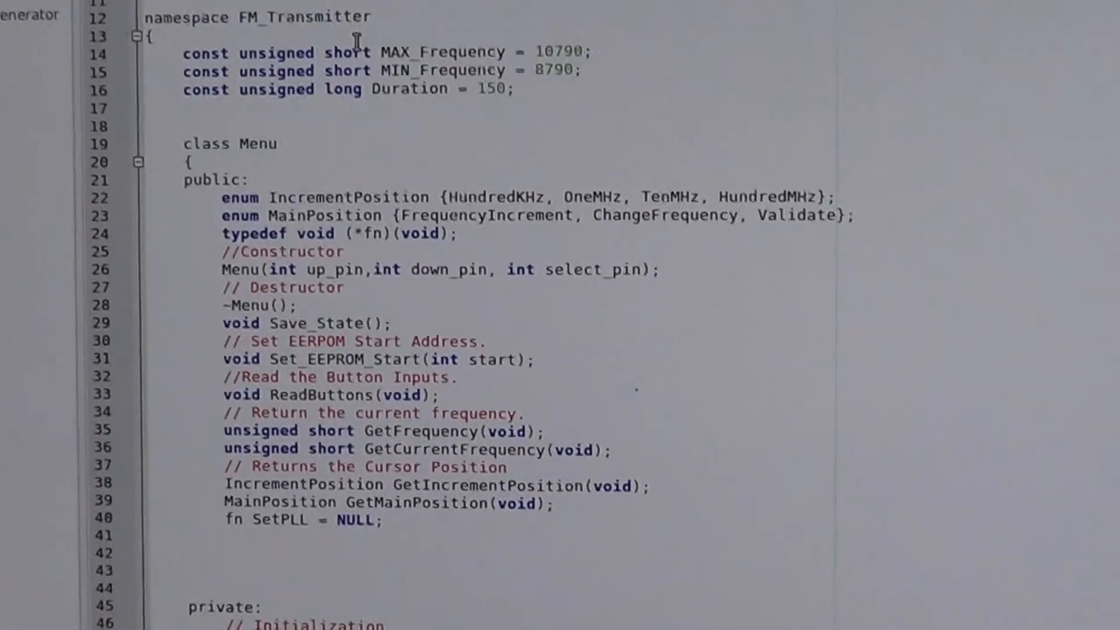
{"action": "scroll", "scroll_direction": "down", "scroll_amount": 3}
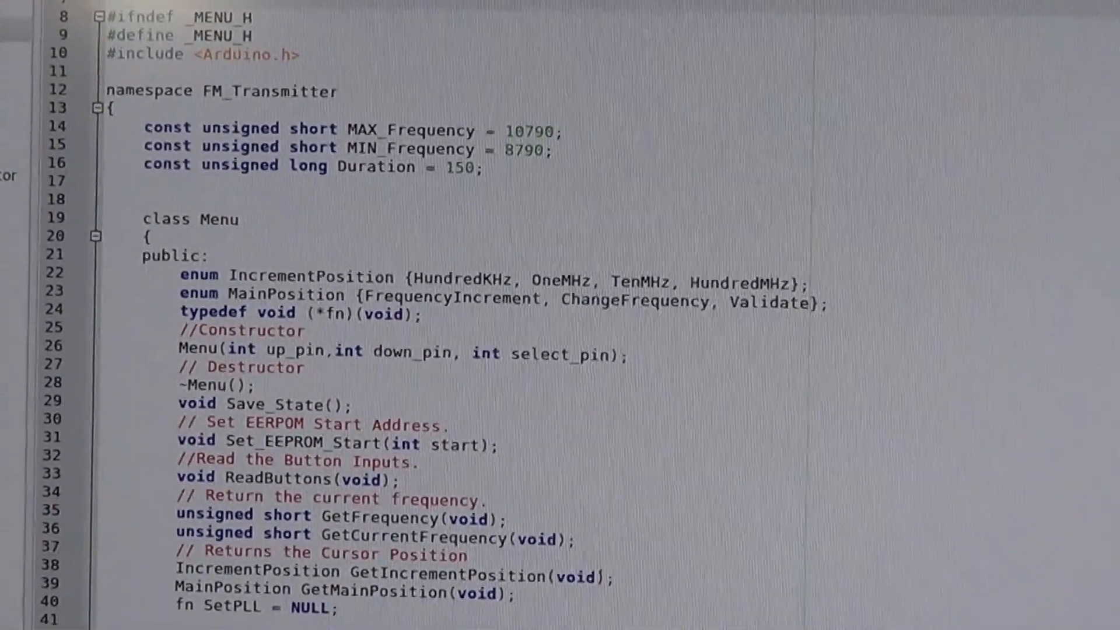
{"action": "scroll", "scroll_direction": "down", "scroll_amount": 3}
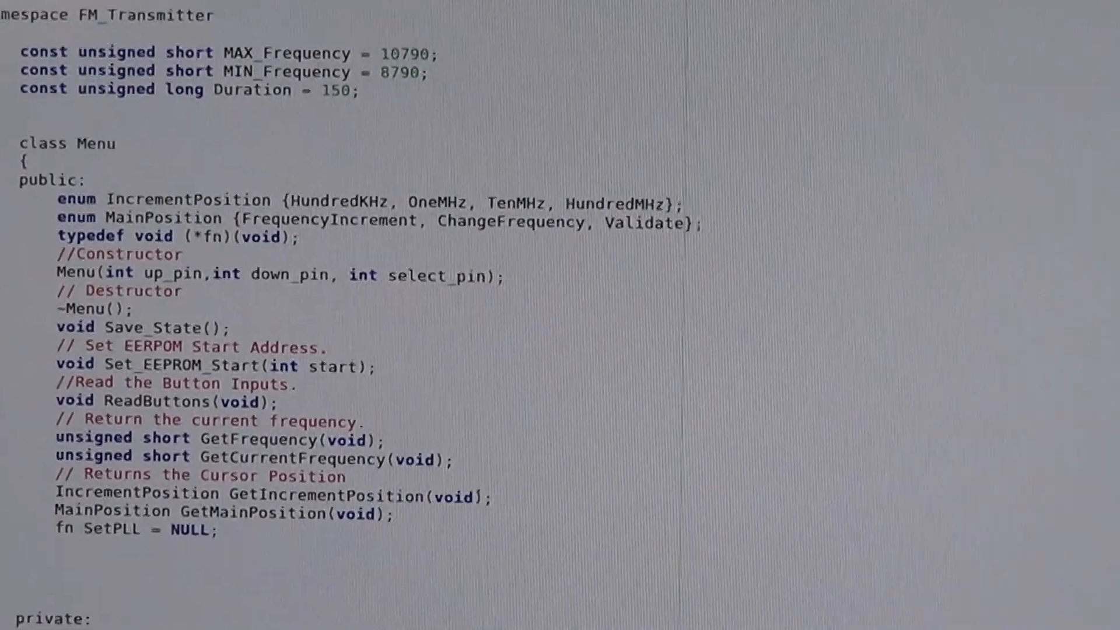
{"action": "scroll", "scroll_direction": "down", "scroll_amount": 3}
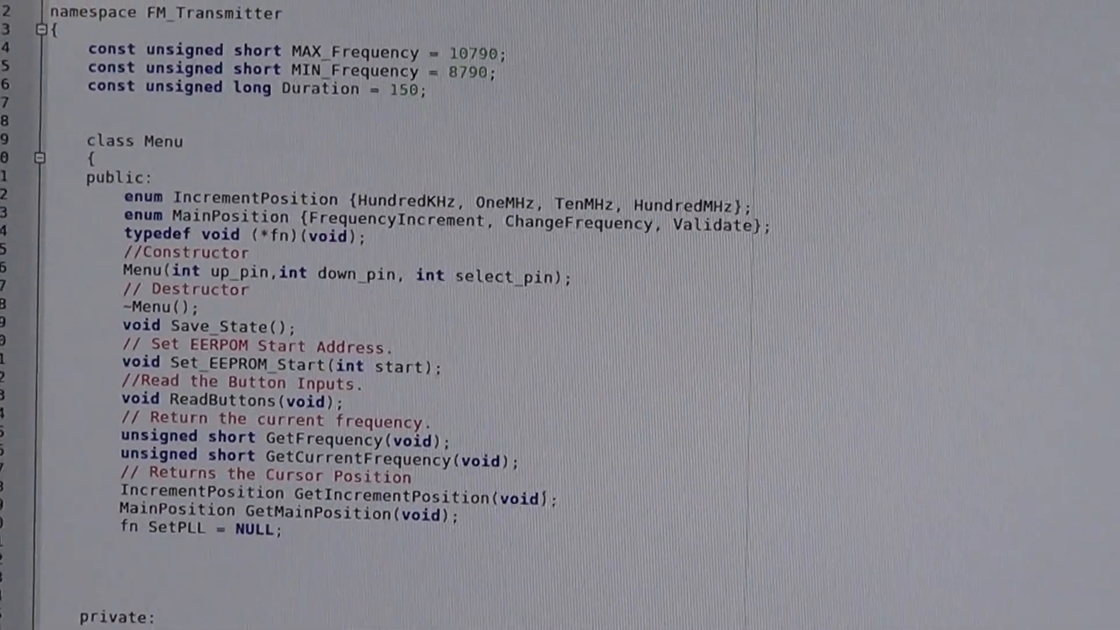
{"action": "scroll", "scroll_direction": "down", "scroll_amount": 3}
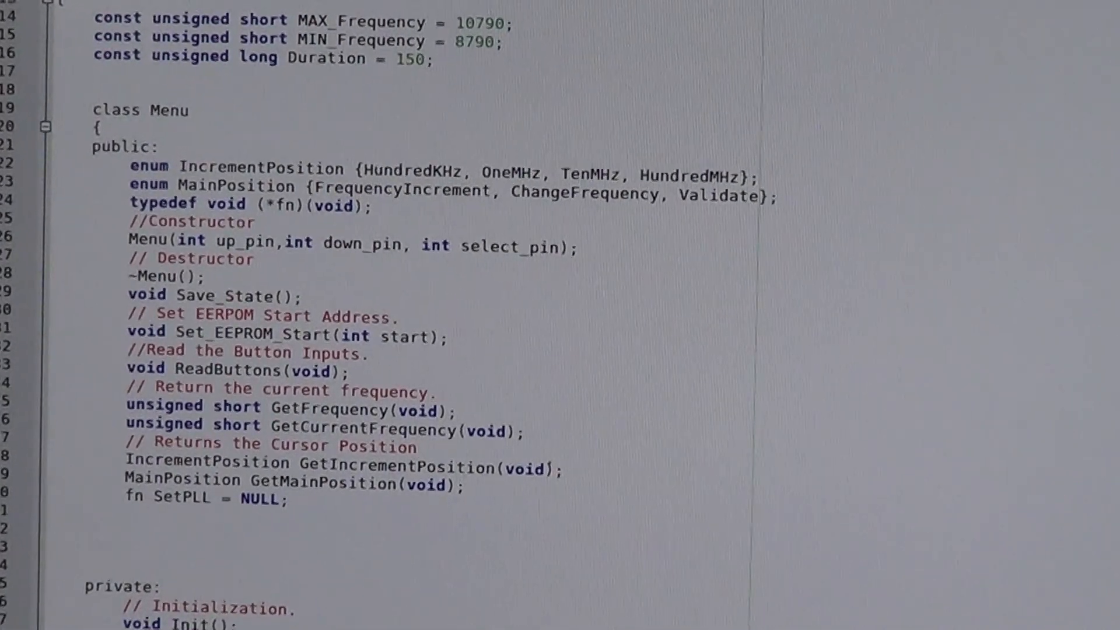
{"action": "scroll", "scroll_direction": "down", "scroll_amount": 3}
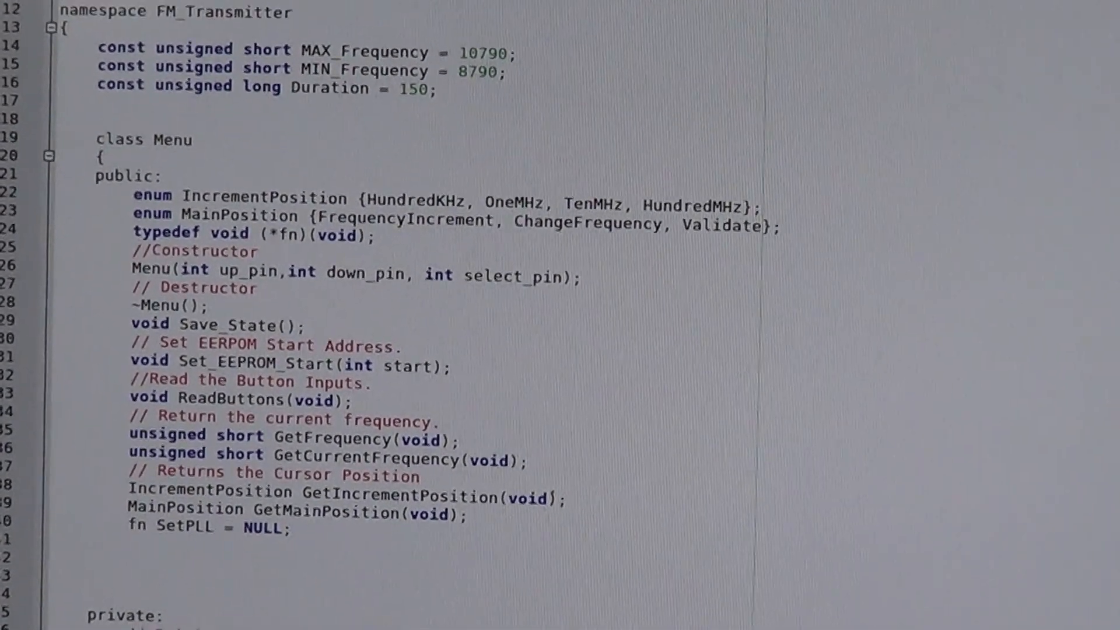
{"action": "scroll", "scroll_direction": "down", "scroll_amount": 3}
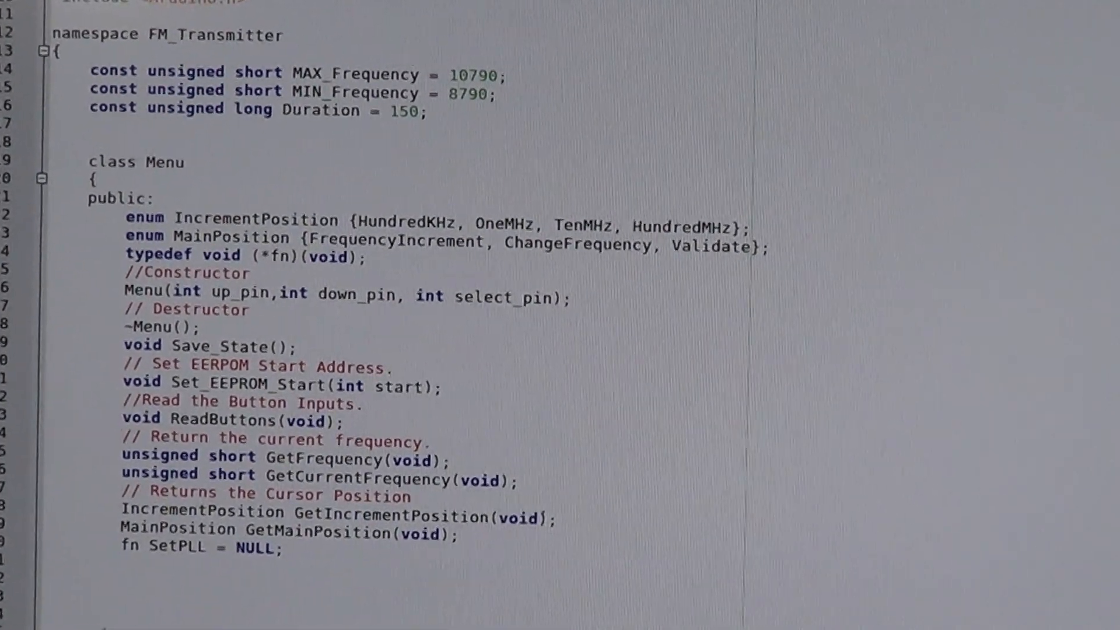
{"action": "scroll", "scroll_direction": "down", "scroll_amount": 3}
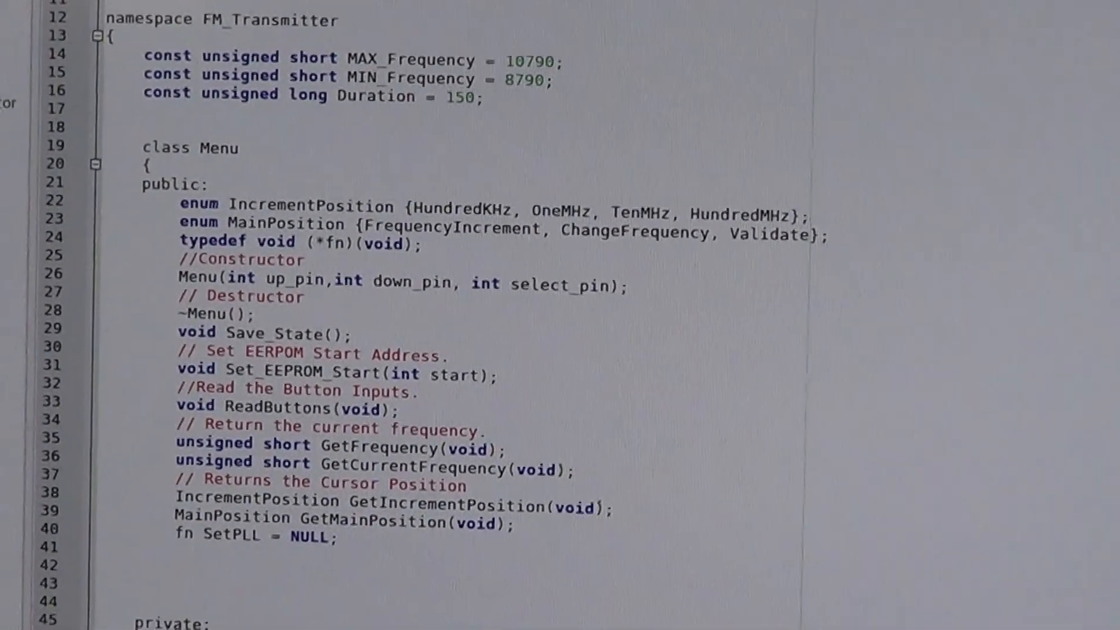
{"action": "scroll", "scroll_direction": "down", "scroll_amount": 3}
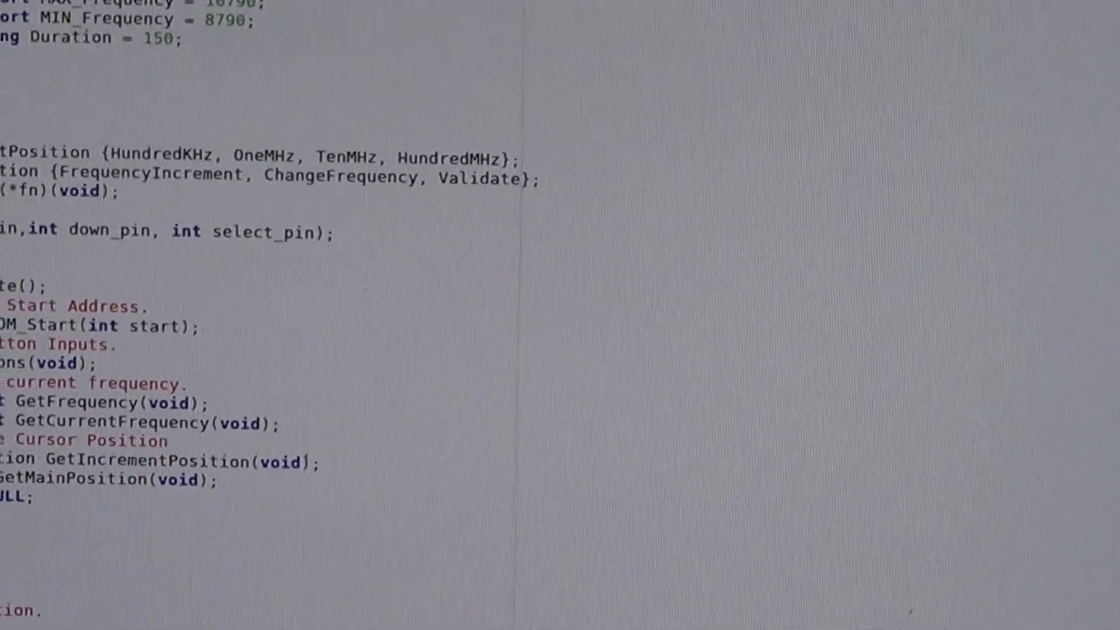
- Scroll through the PllController class's register-setter declarations in the header
{"action": "scroll", "scroll_direction": "down", "scroll_amount": 3}
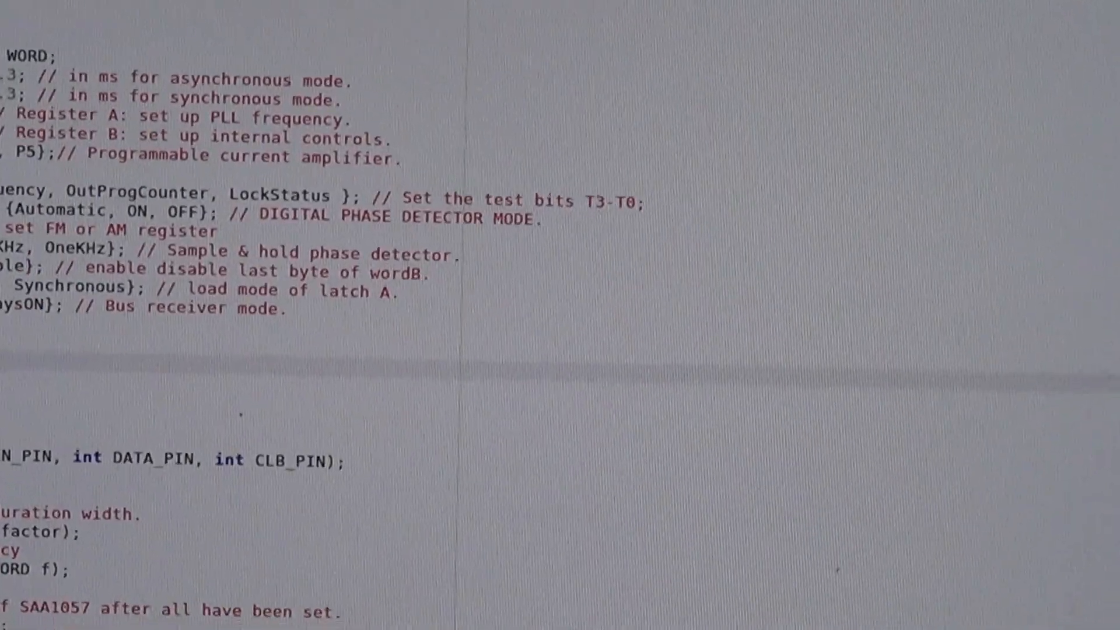
{"action": "scroll", "scroll_direction": "down", "scroll_amount": 3}
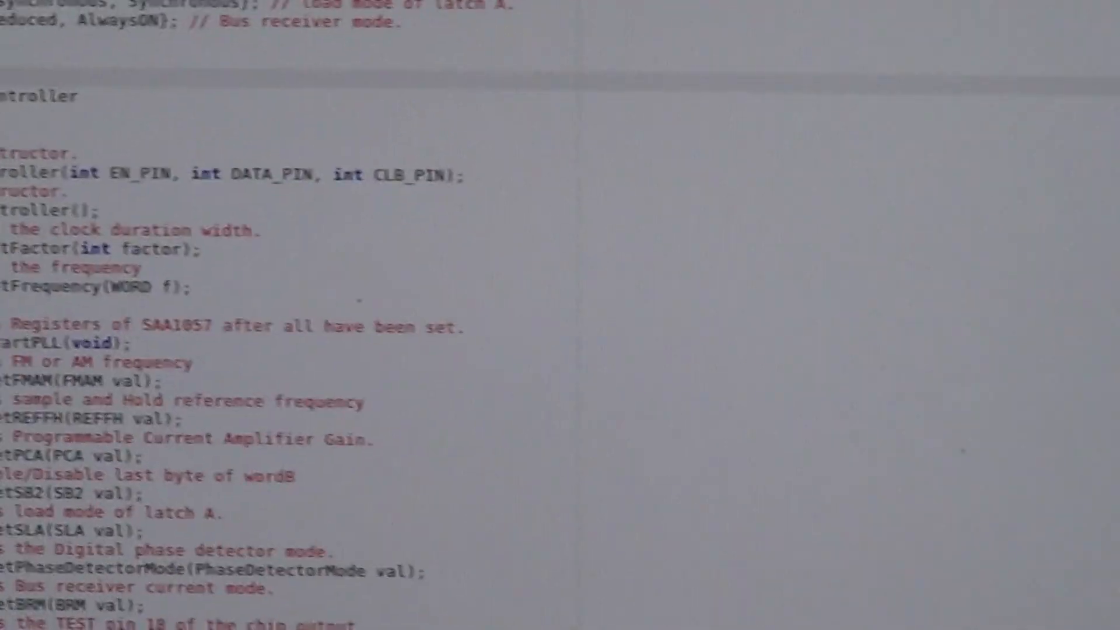
{"action": "scroll", "scroll_direction": "down", "scroll_amount": 3}
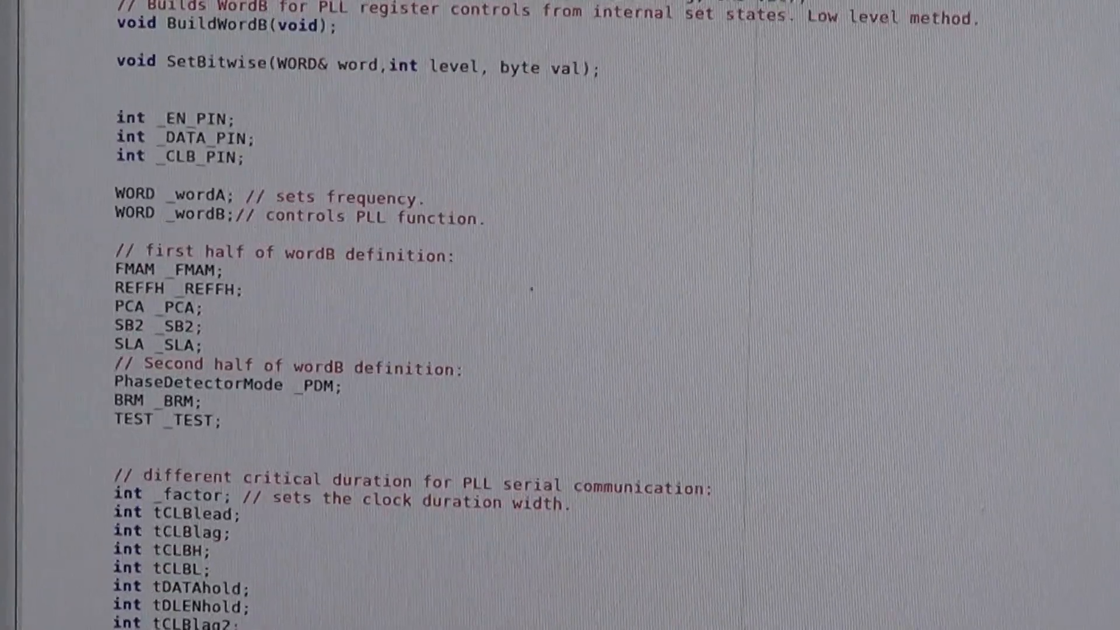
{"action": "scroll", "scroll_direction": "down", "scroll_amount": 3}
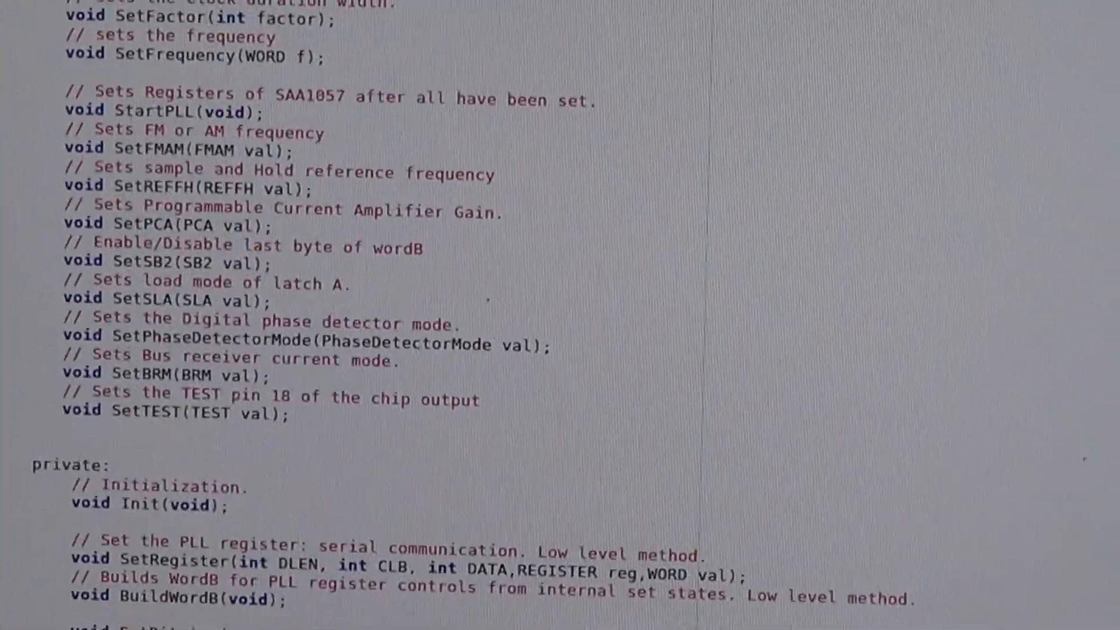
{"action": "scroll", "scroll_direction": "down", "scroll_amount": 3}
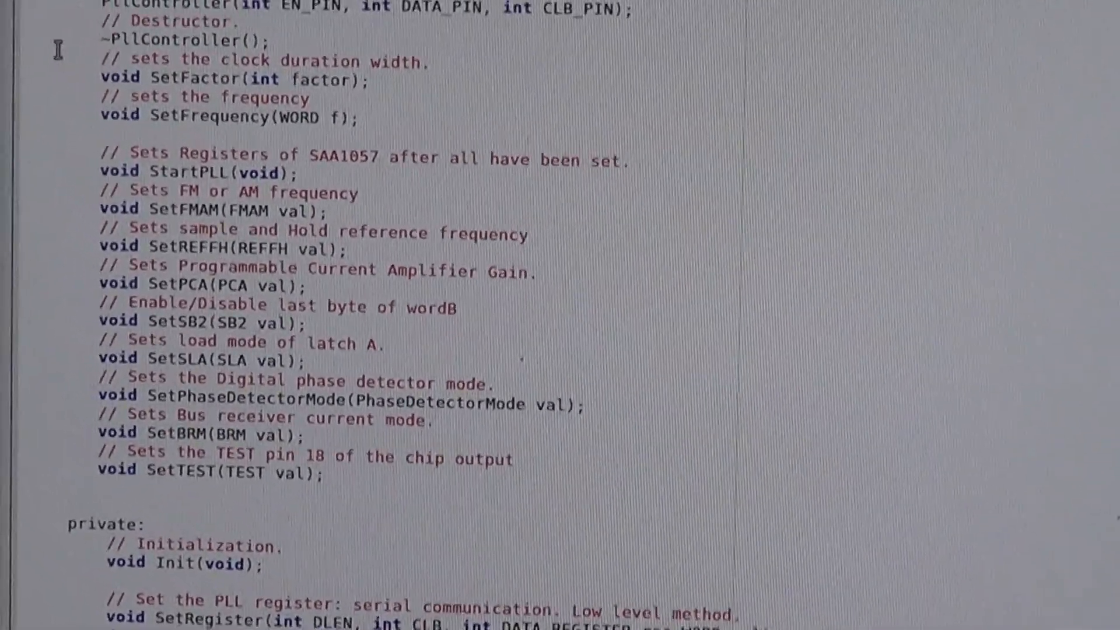
{"action": "scroll", "scroll_direction": "down", "scroll_amount": 3}
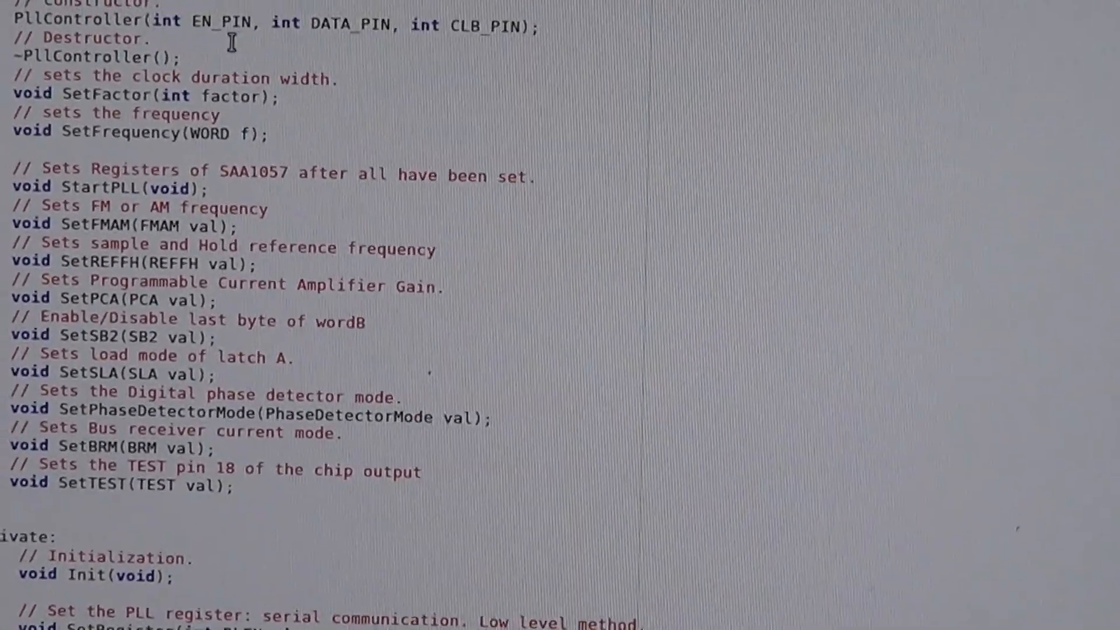
- Reach the end of the class, then bring up the SAA1057 datasheet's latch B control-bit table
{"action": "scroll", "scroll_direction": "down", "scroll_amount": 3}
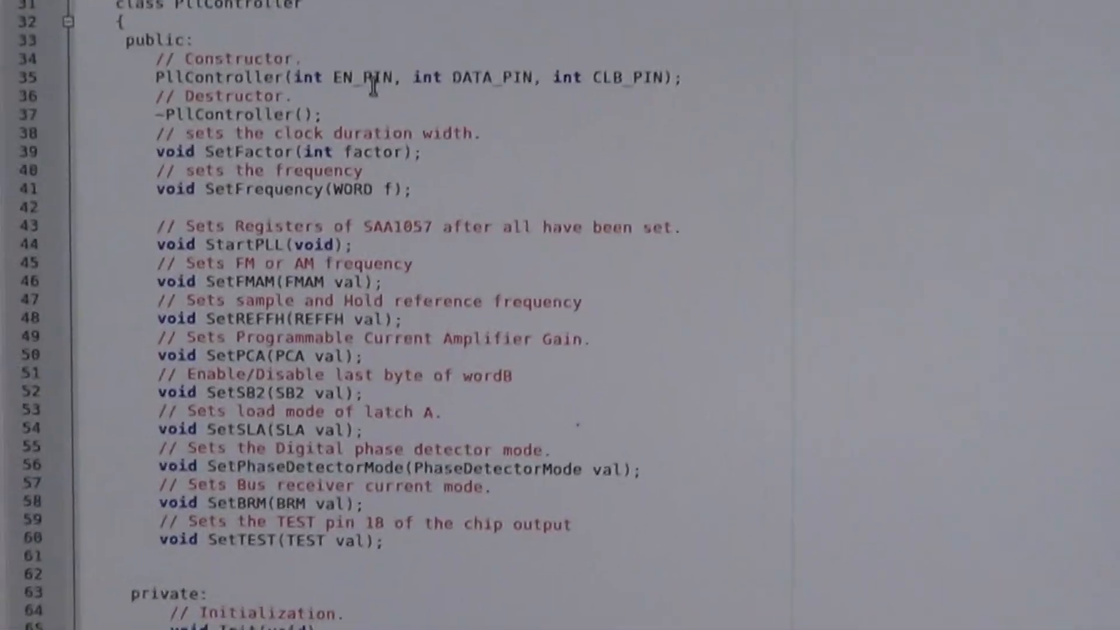
{"action": "scroll", "scroll_direction": "down", "scroll_amount": 3}
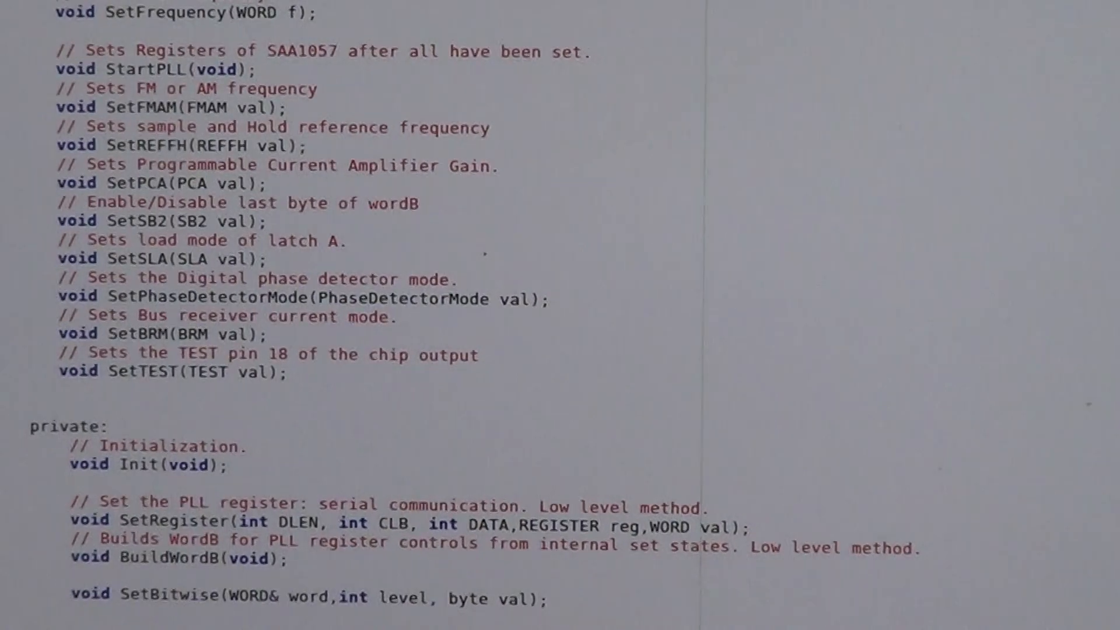
{"action": "scroll", "scroll_direction": "down", "scroll_amount": 3}
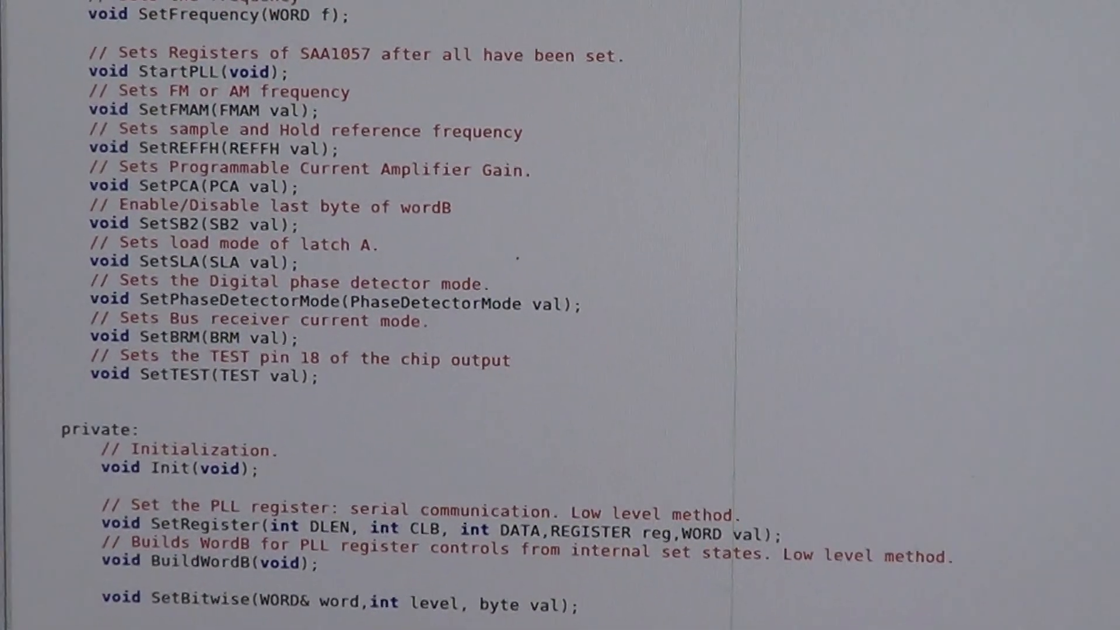
{"action": "scroll", "scroll_direction": "down", "scroll_amount": 3}
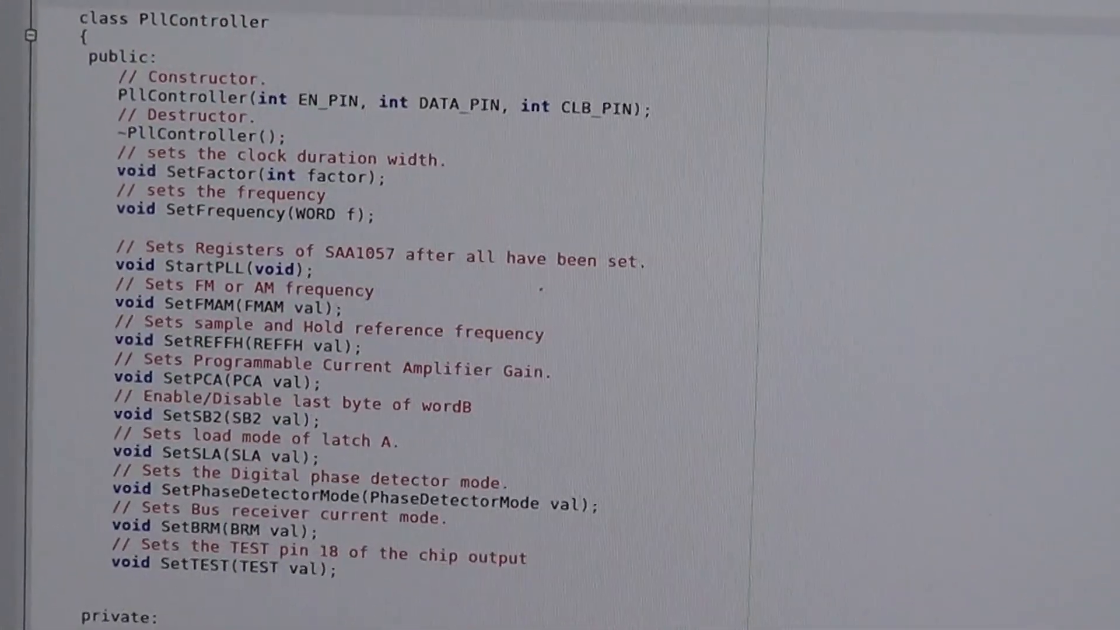
{"action": "scroll", "scroll_direction": "up", "scroll_amount": 3}
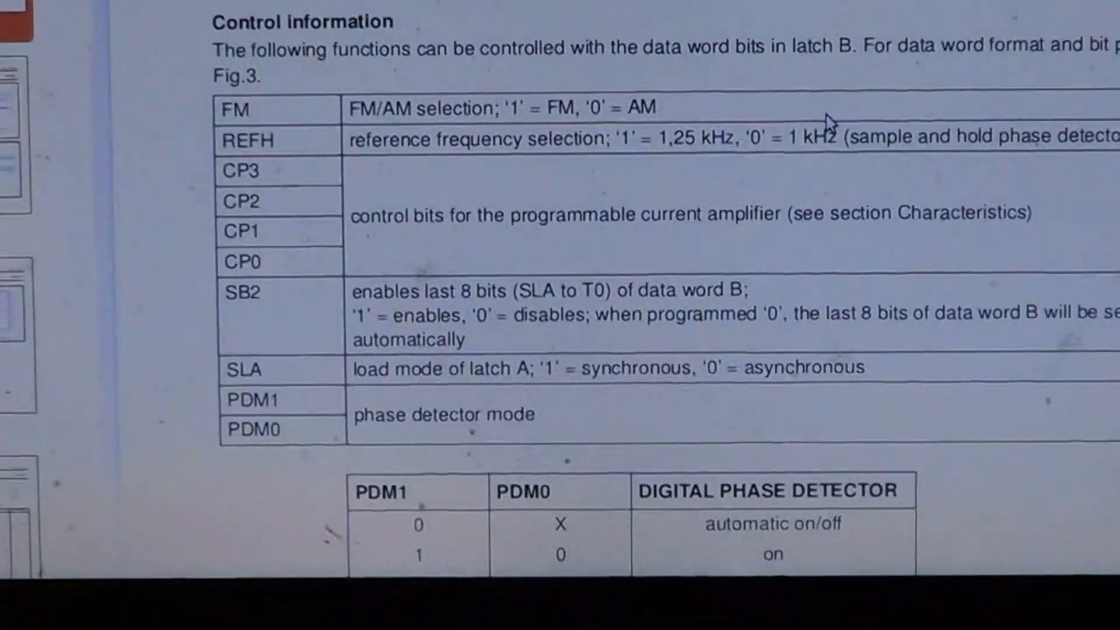
- Read the datasheet's Control information table before returning to the FM_Transmitter header in Geany
{"action": "scroll", "scroll_direction": "down", "scroll_amount": 3}
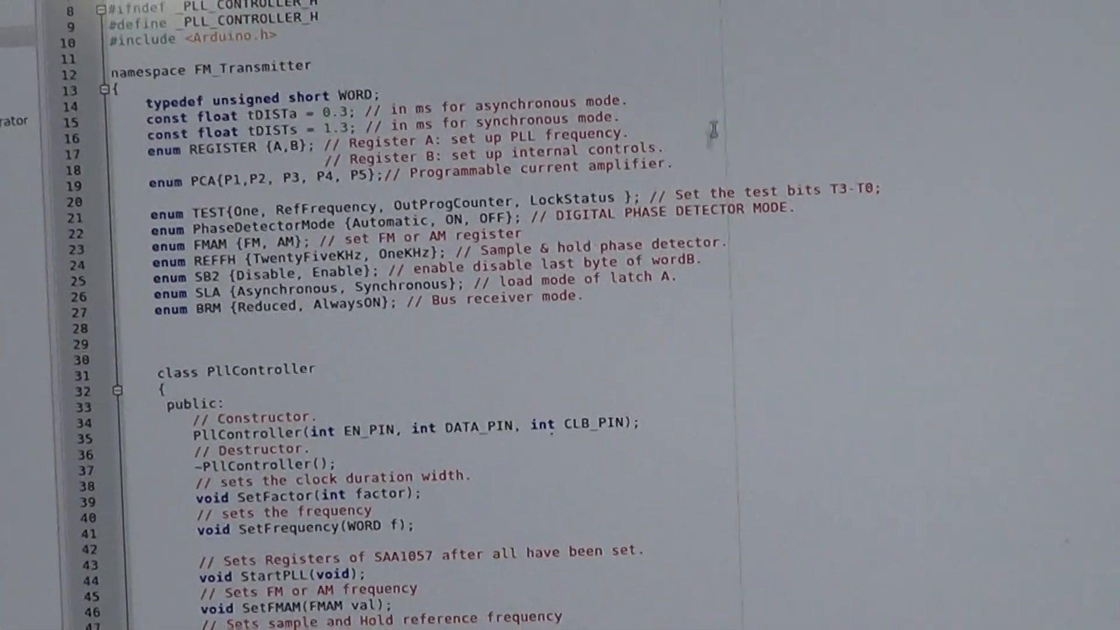
- Scroll through the BuildWordB and SetRegister implementations in the PllController source
{"action": "scroll", "scroll_direction": "down", "scroll_amount": 3}
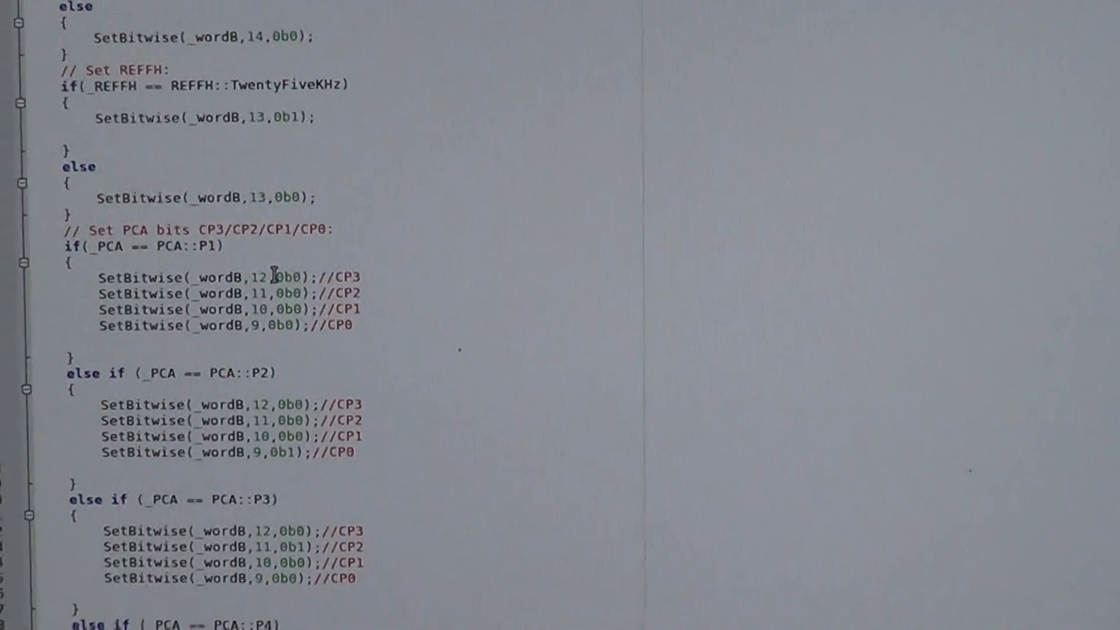
{"action": "scroll", "scroll_direction": "down", "scroll_amount": 3}
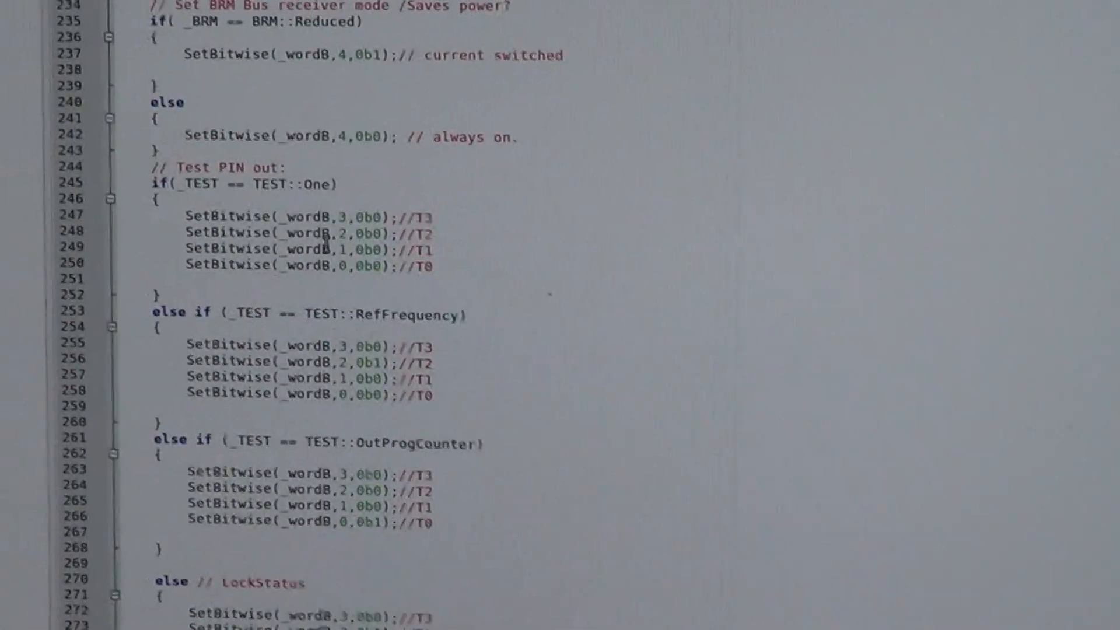
{"action": "scroll", "scroll_direction": "down", "scroll_amount": 3}
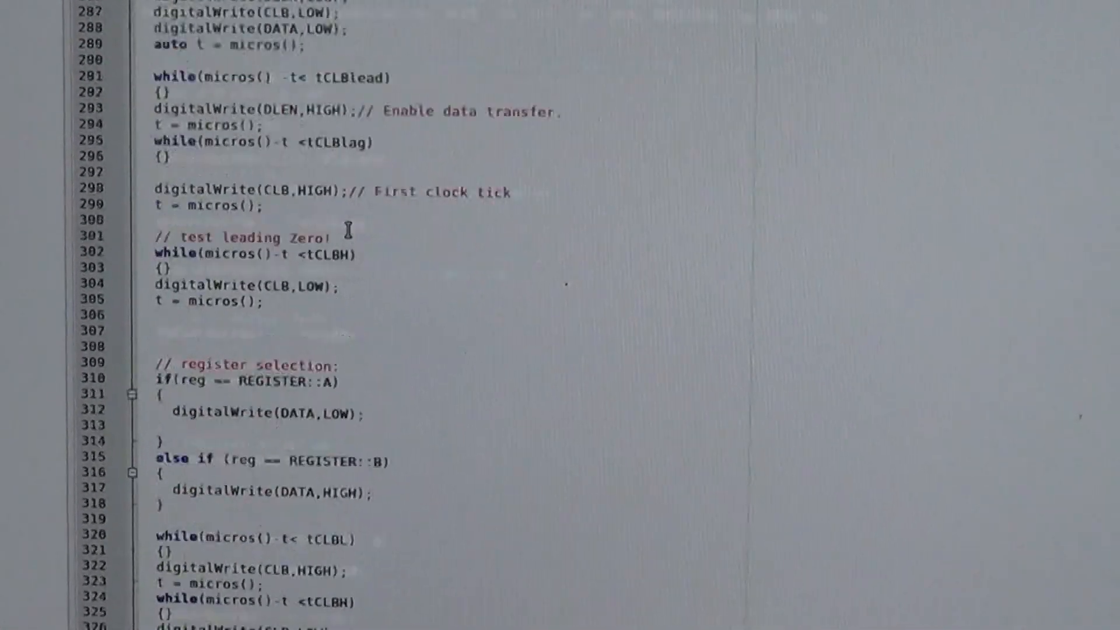
{"action": "scroll", "scroll_direction": "down", "scroll_amount": 3}
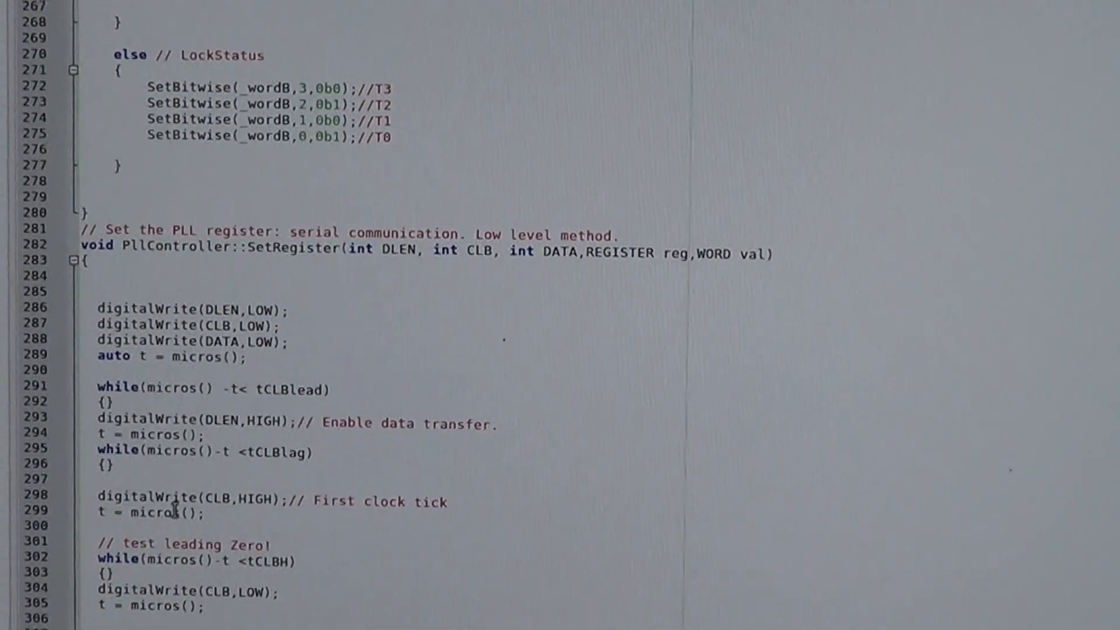
- Review the simple setter methods, then bring up the datasheet's bus-format timing diagram
{"action": "scroll", "scroll_direction": "down", "scroll_amount": 3}
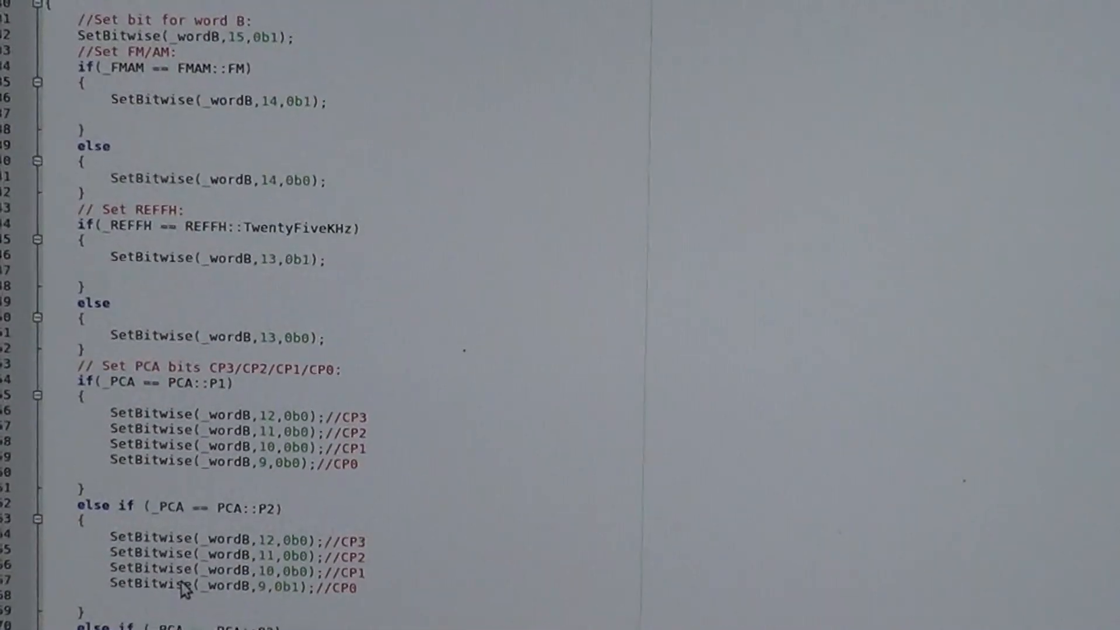
{"action": "scroll", "scroll_direction": "up", "scroll_amount": 3}
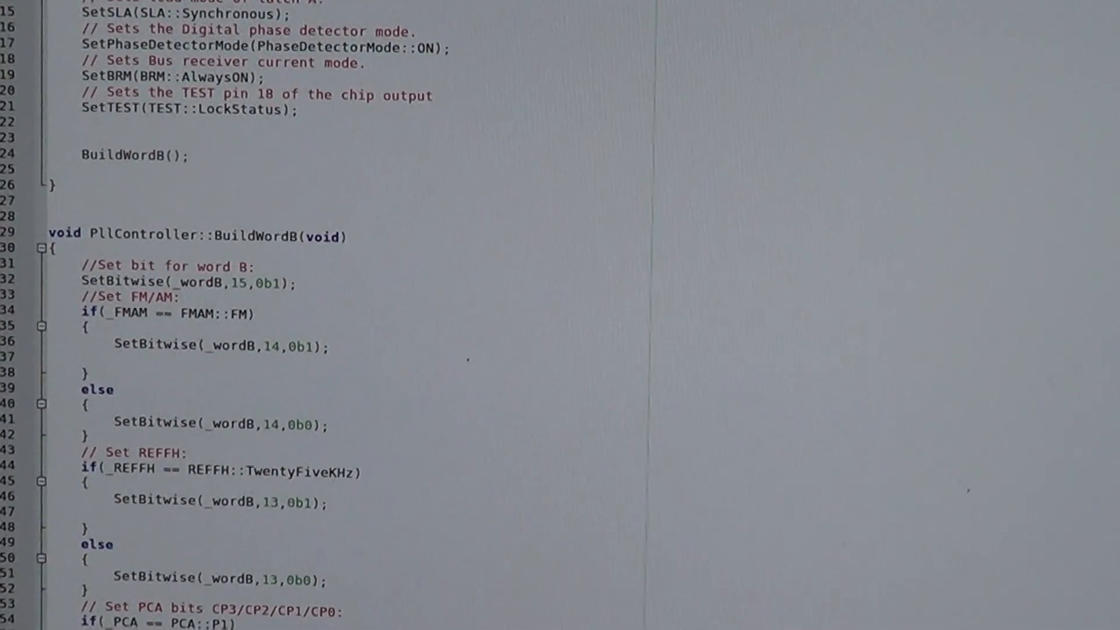
{"action": "scroll", "scroll_direction": "down", "scroll_amount": 3}
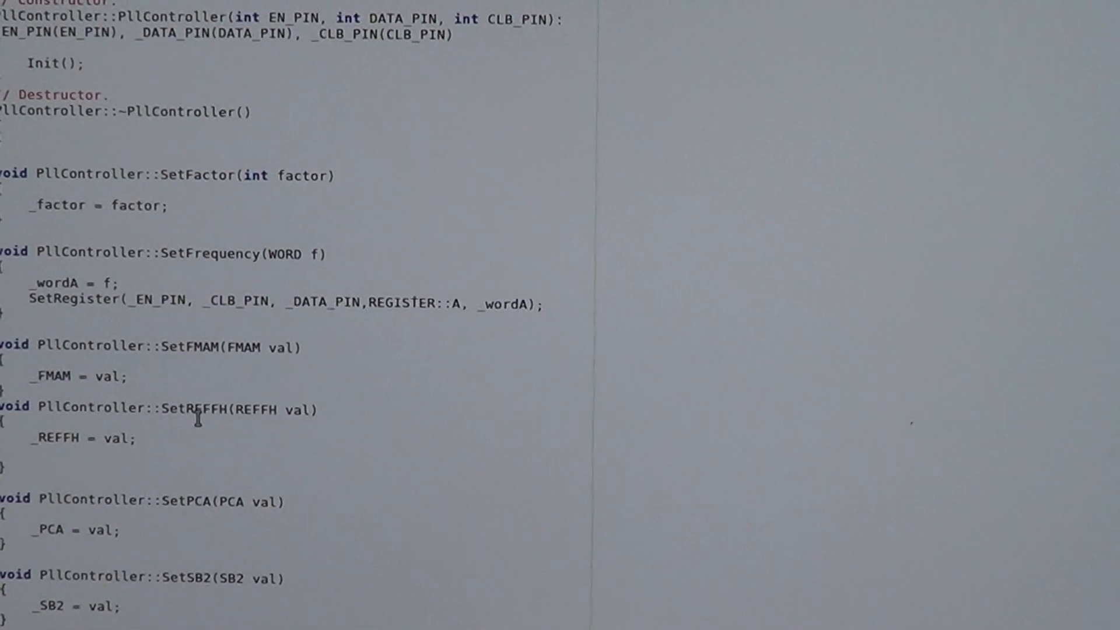
{"action": "scroll", "scroll_direction": "down", "scroll_amount": 3}
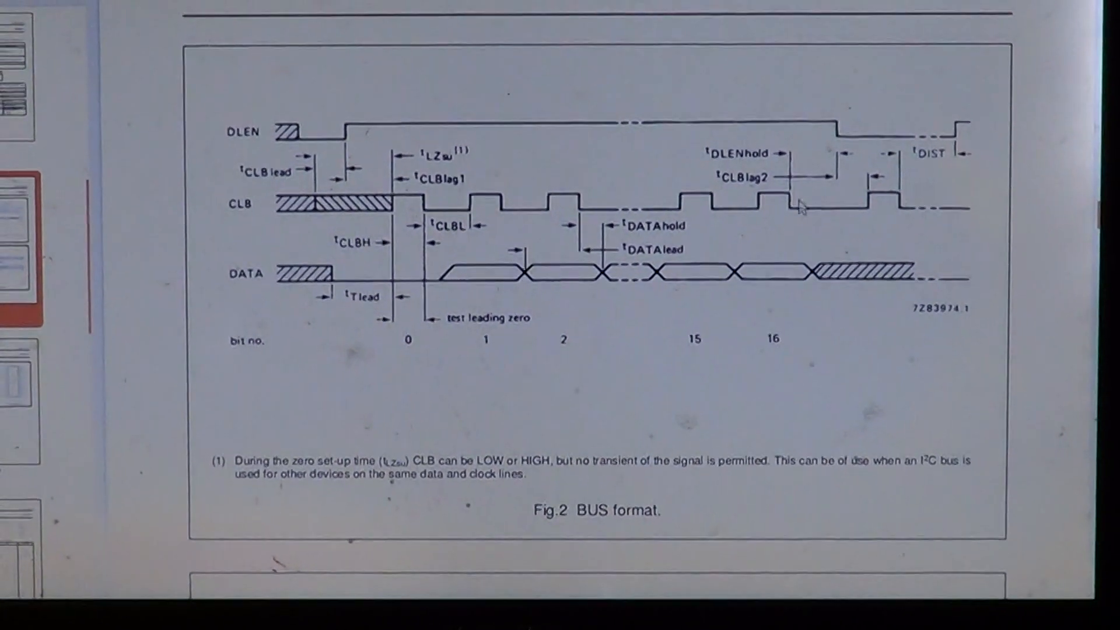
- Scroll past Fig. 2 BUS format to Fig. 3 bit organization of data words A and B
{"action": "scroll", "scroll_direction": "down", "scroll_amount": 3}
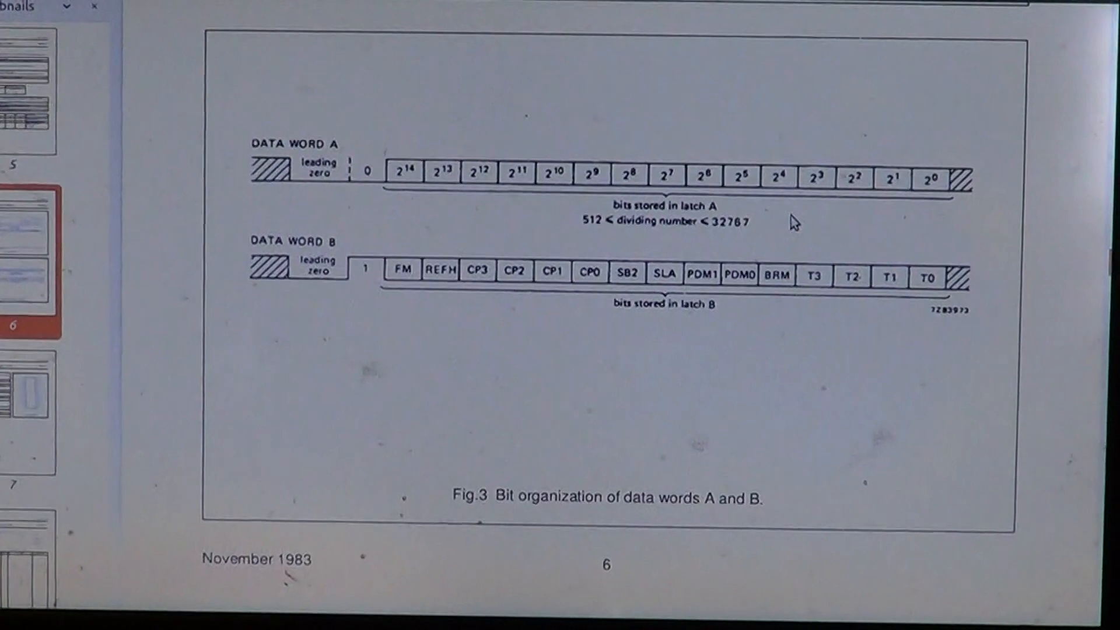
{"action": "scroll", "scroll_direction": "down", "scroll_amount": 3}
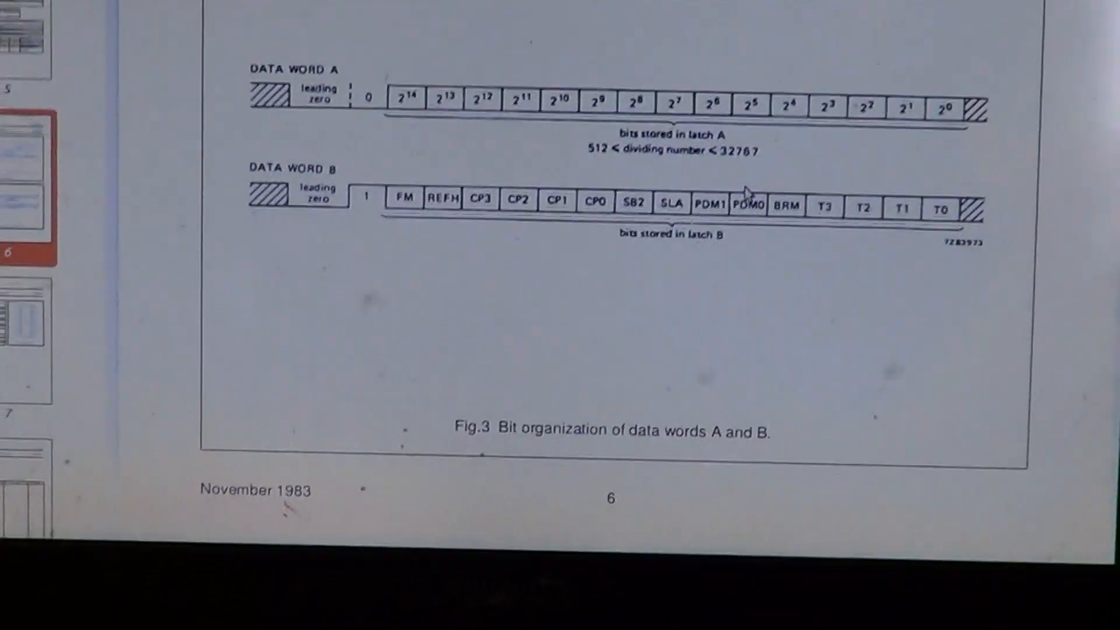